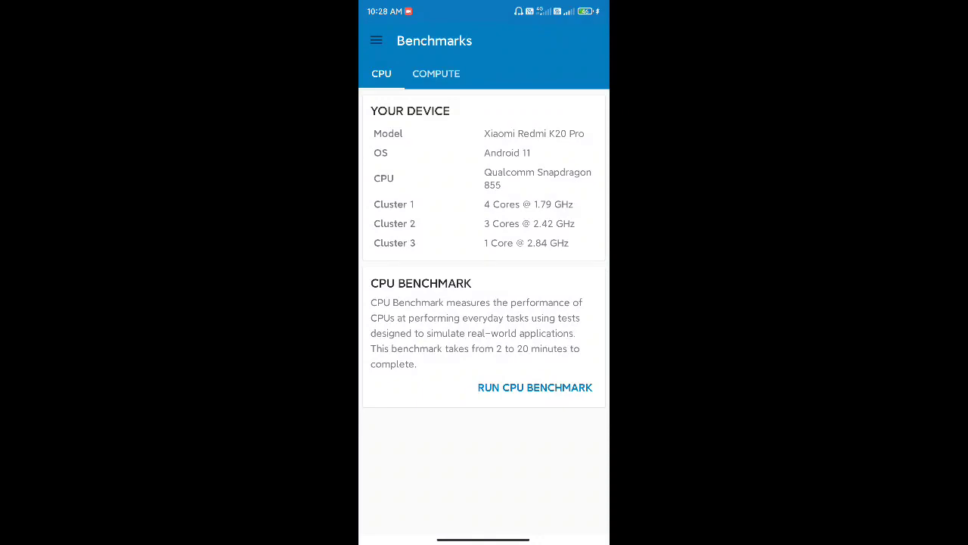
# - Open the October 24, 2021 Geekbench result from History and review its 740/2729 scores
pyautogui.click(376, 40)
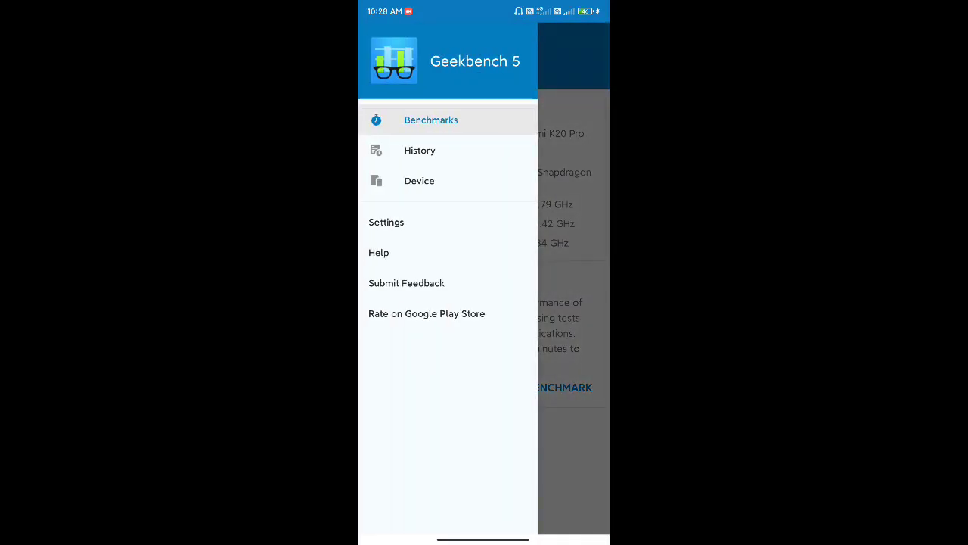
pyautogui.click(420, 150)
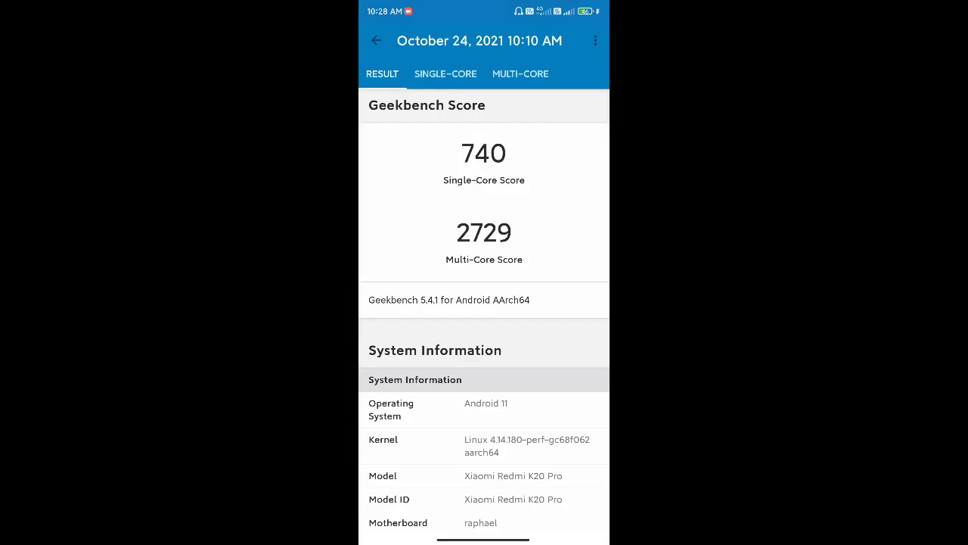
pyautogui.scroll(-3)
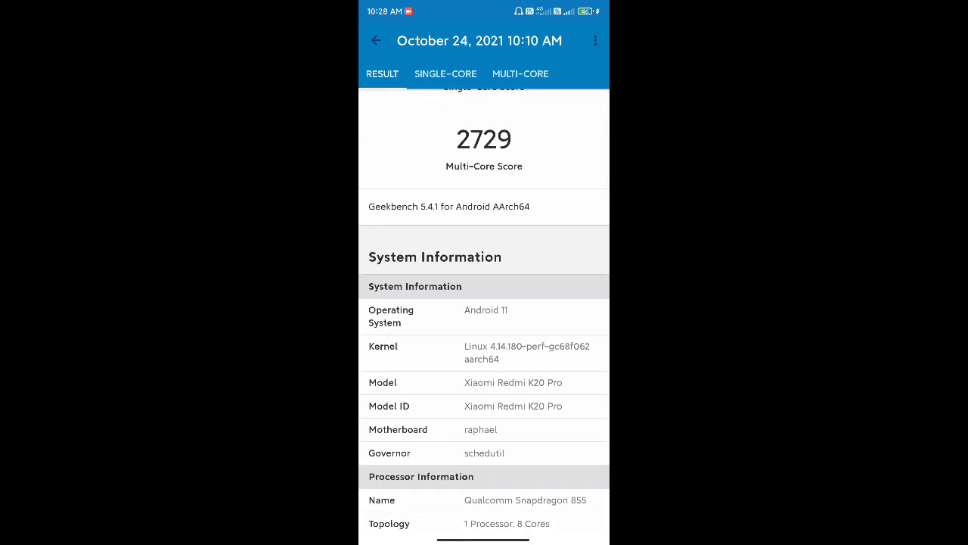
pyautogui.scroll(-3)
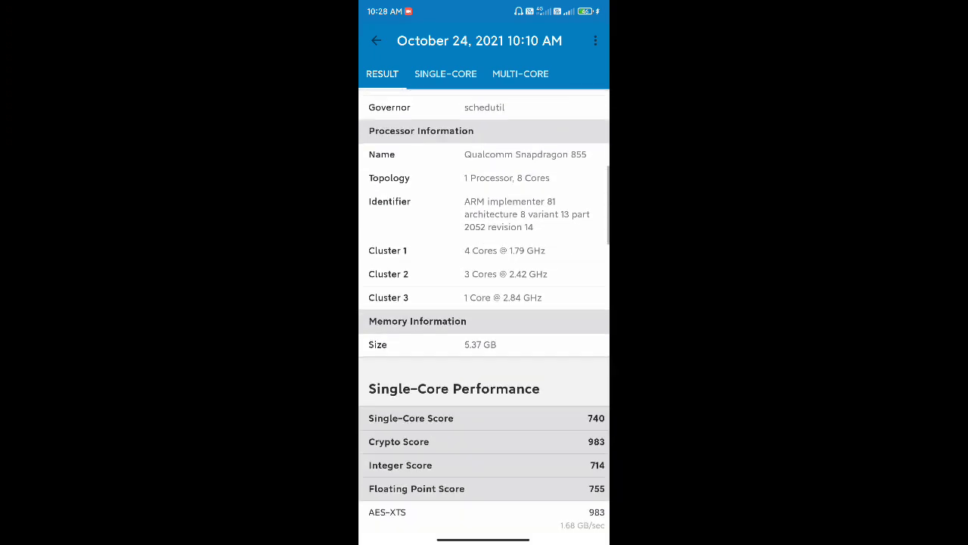
pyautogui.click(520, 74)
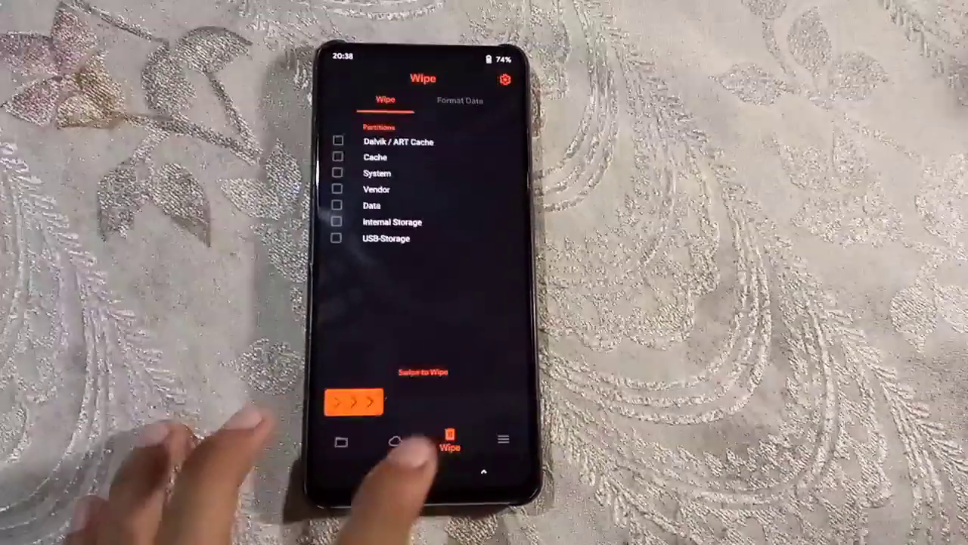
# - Wipe Dalvik / ART Cache, Cache, System, Vendor and Data with Swipe to Wipe
pyautogui.click(340, 143)
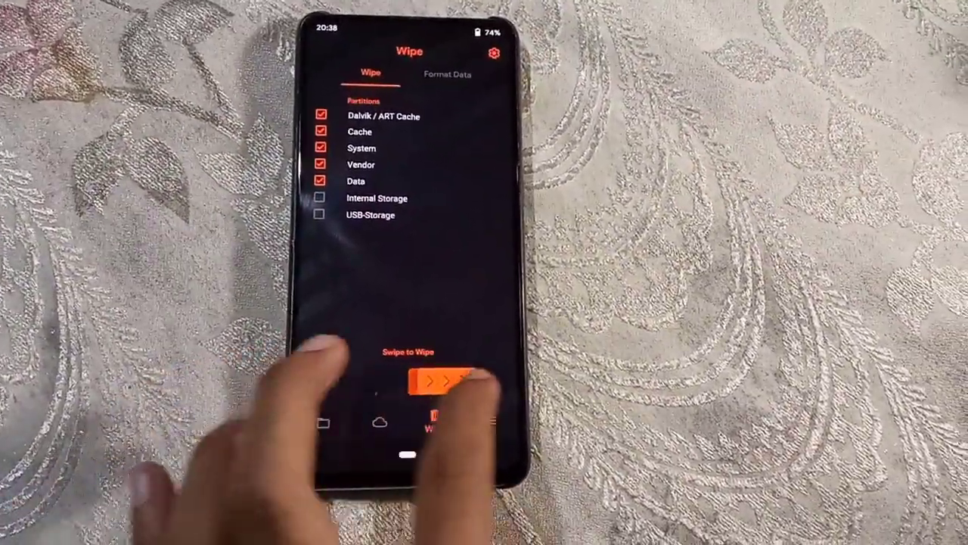
pyautogui.moveTo(409, 382); pyautogui.dragTo(484, 381)
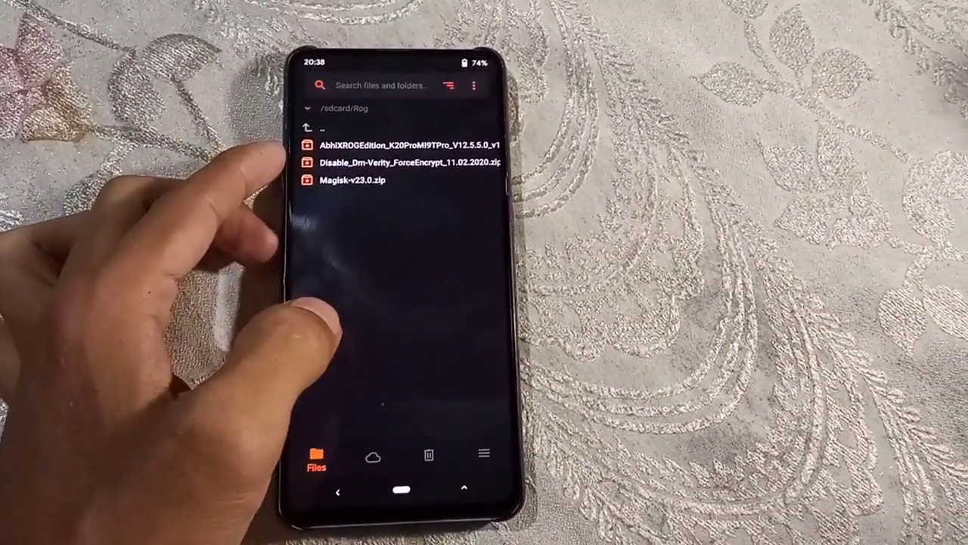
# - Select the AbhiXROGEdition ROM zip in /sdcard/Rog for installation
pyautogui.click(412, 144)
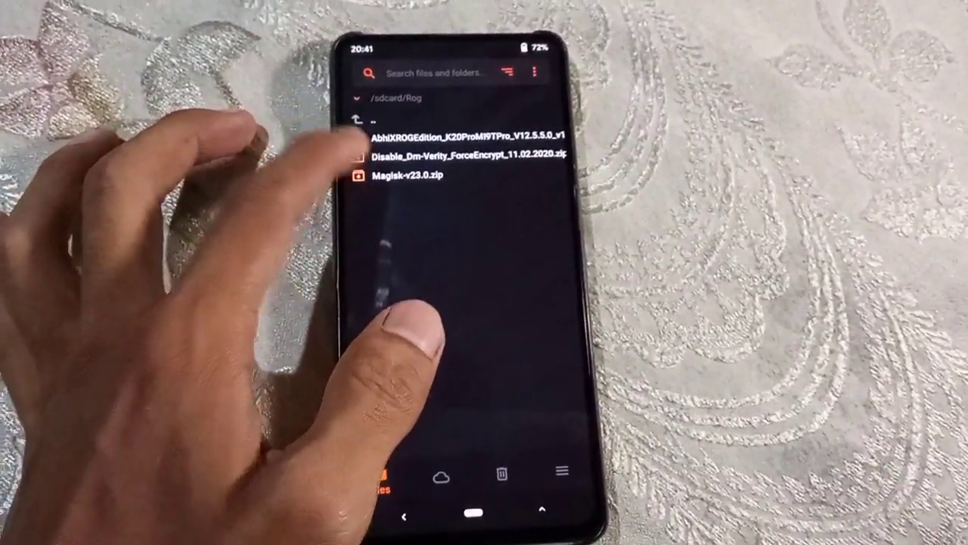
# - Queue Disable_Dm-Verity_ForceEncrypt_11.02.2020.zip and Magisk-v23.0.zip, then swipe to flash both
pyautogui.click(465, 159)
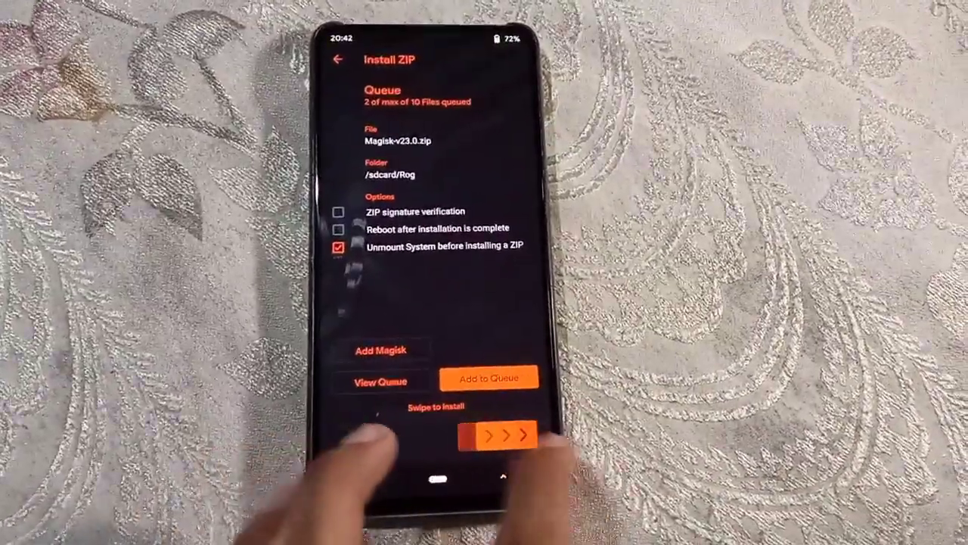
pyautogui.moveTo(477, 434); pyautogui.dragTo(525, 435)
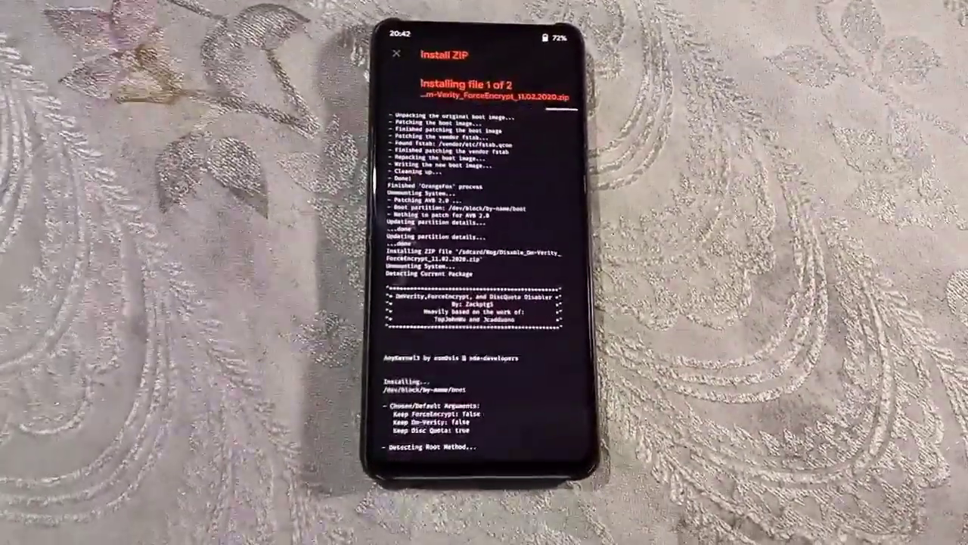